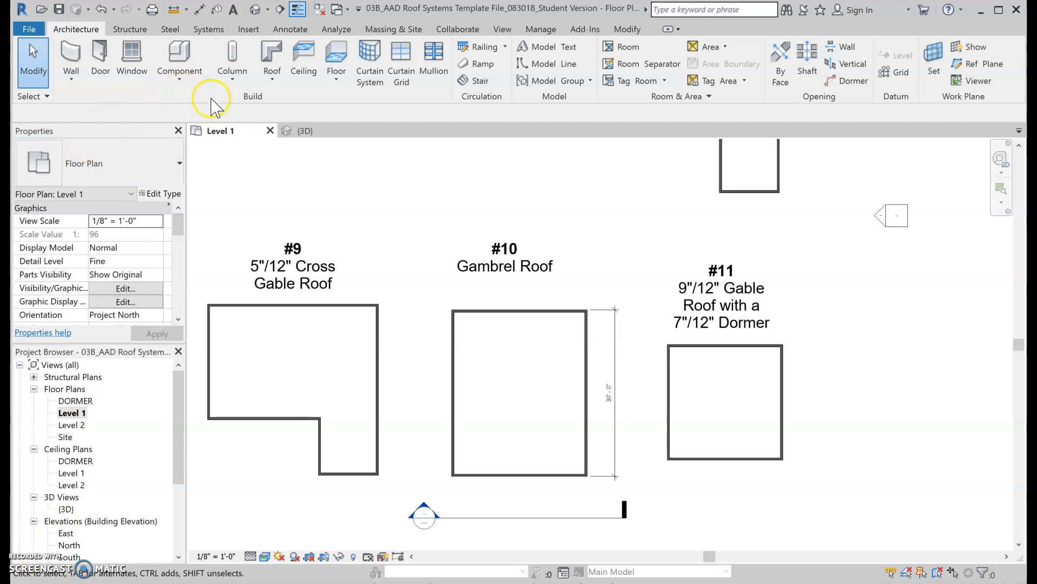
Choose Roof by Extrusion from the Architecture tab's Roof drop-down
click(271, 56)
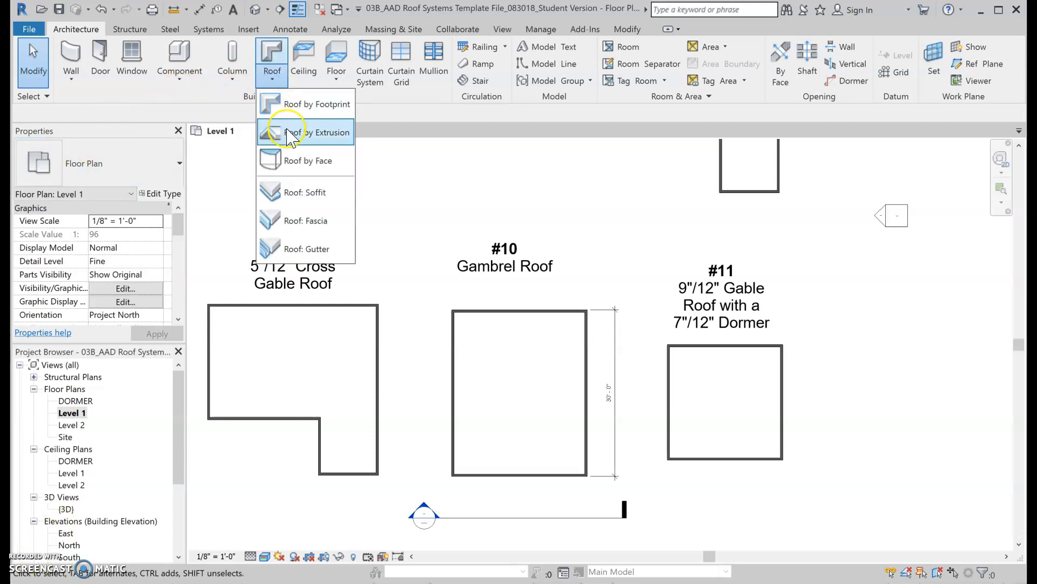
click(324, 132)
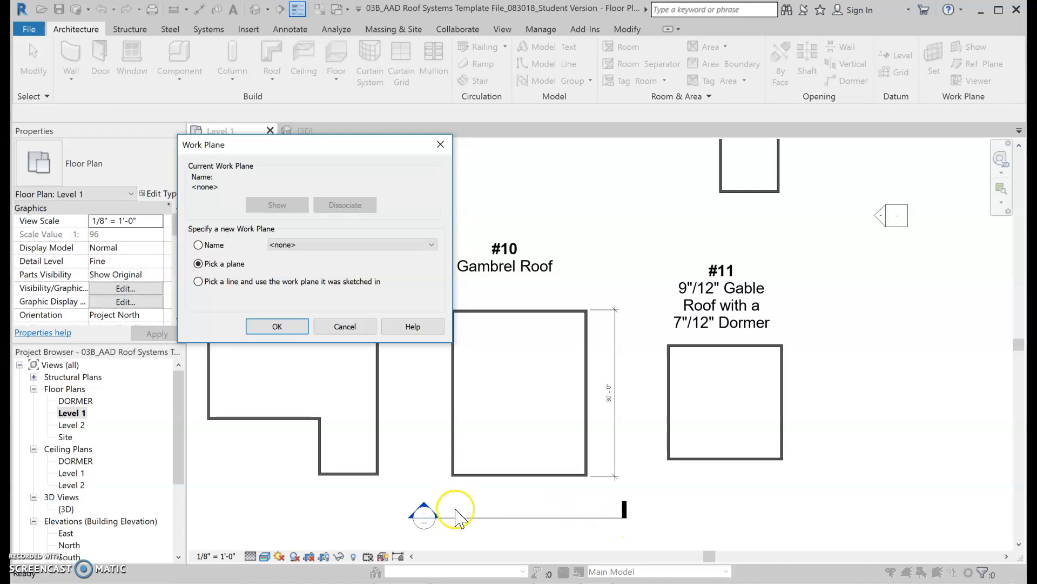
mouse_move(542, 572)
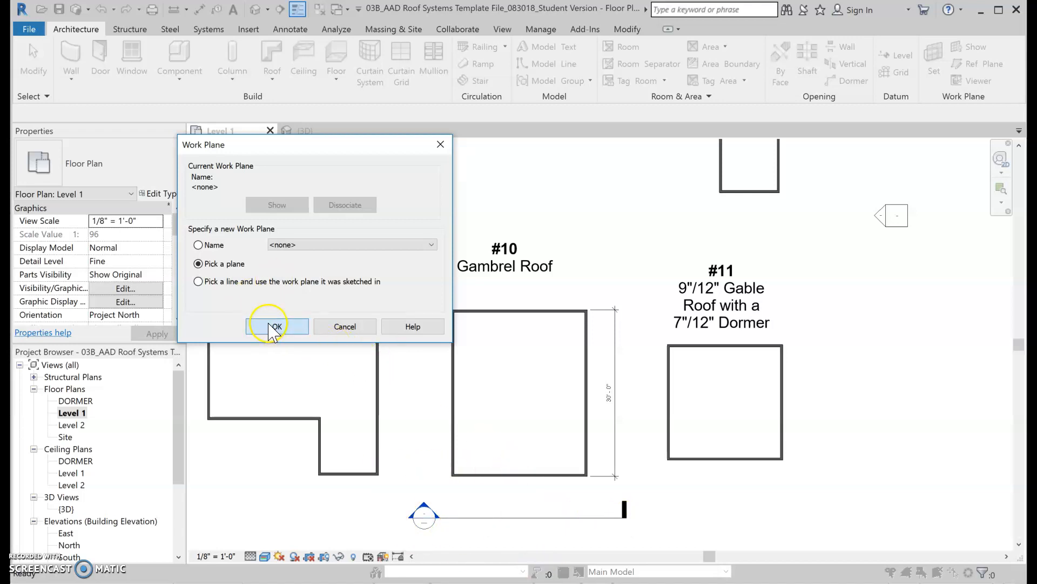
Pick the front wall's plane, open Section 1, and reference the roof to Level 2
click(276, 327)
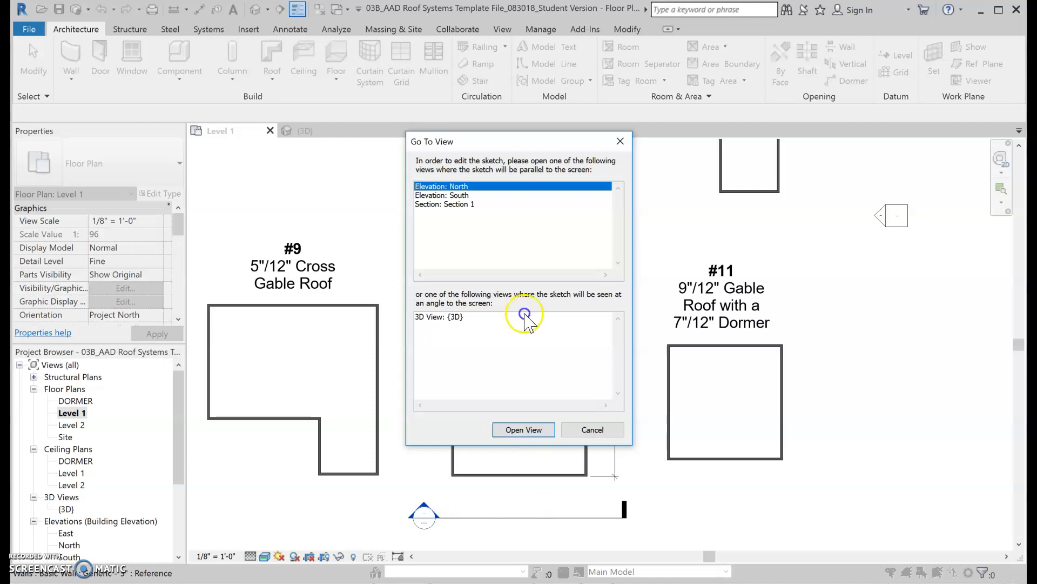
click(445, 204)
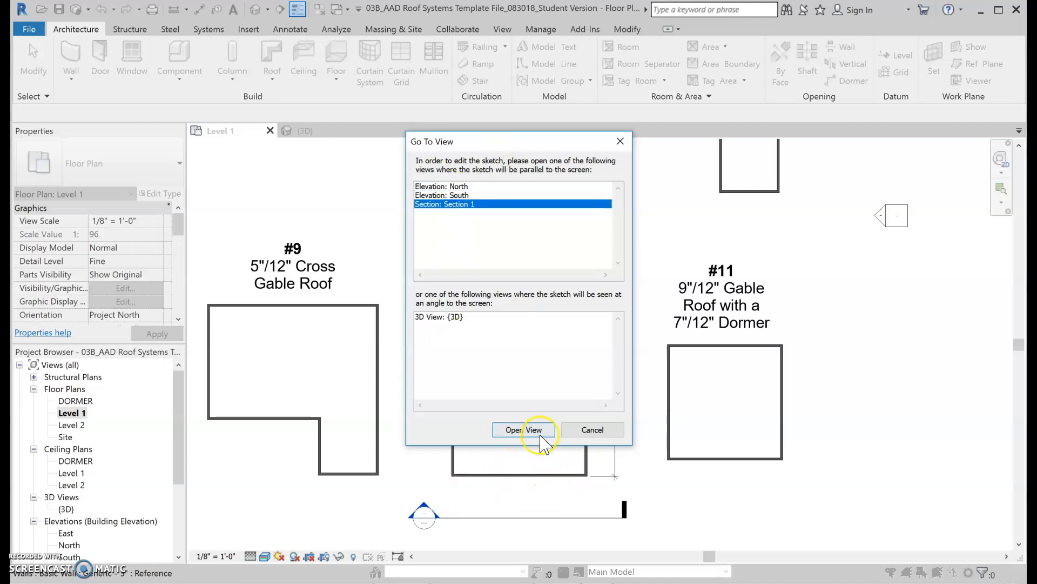
click(523, 429)
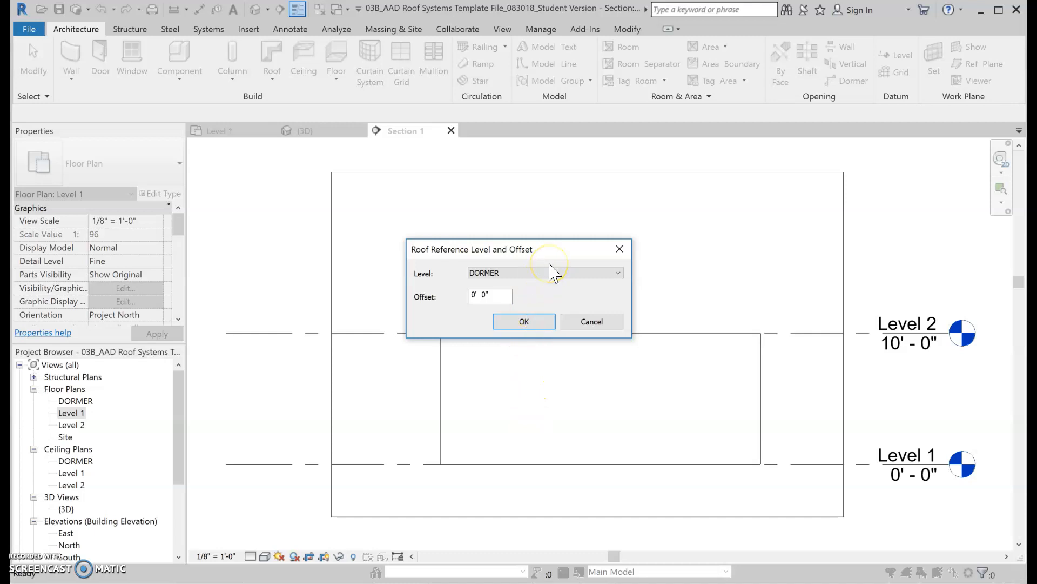
click(545, 272)
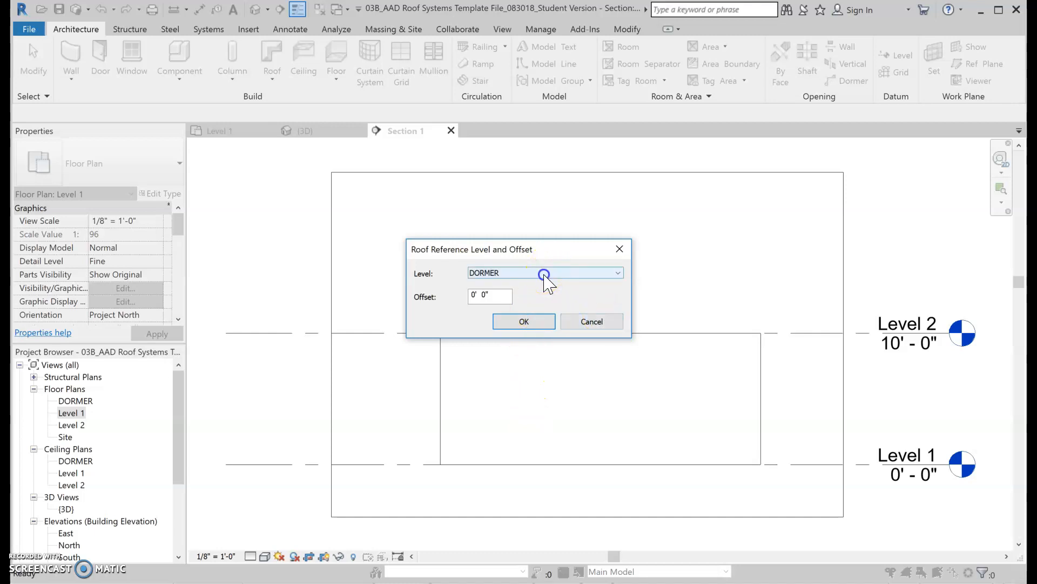
click(544, 272)
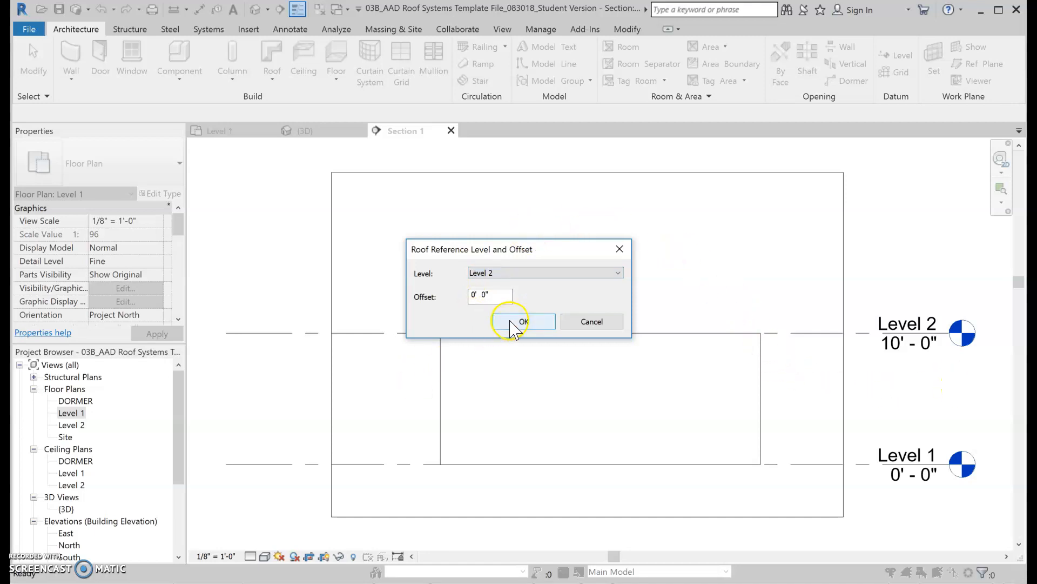
click(523, 321)
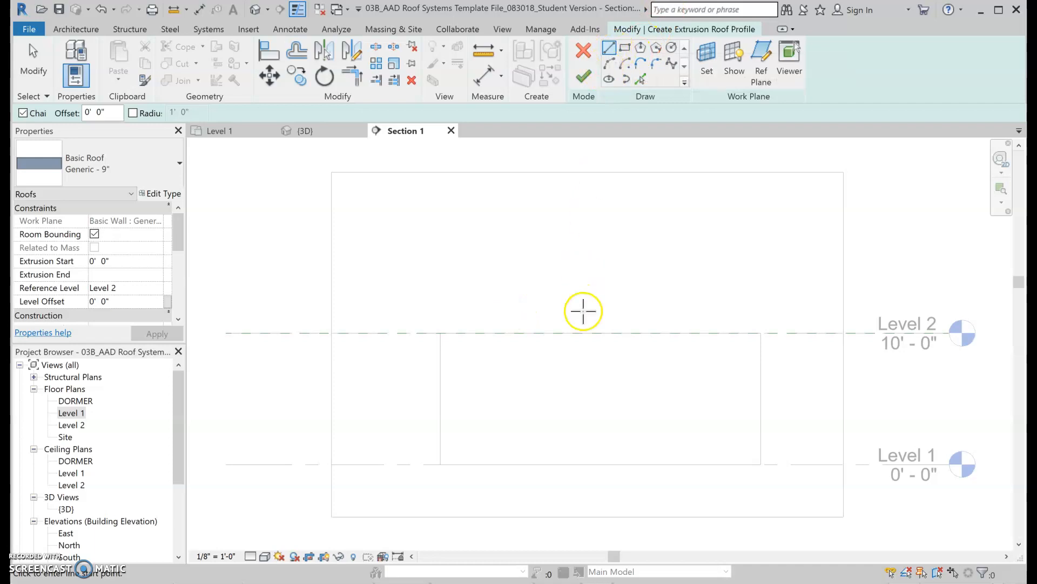
Draw a vertical line up from Level 2, then the shallow and steep right-half slopes
click(601, 335)
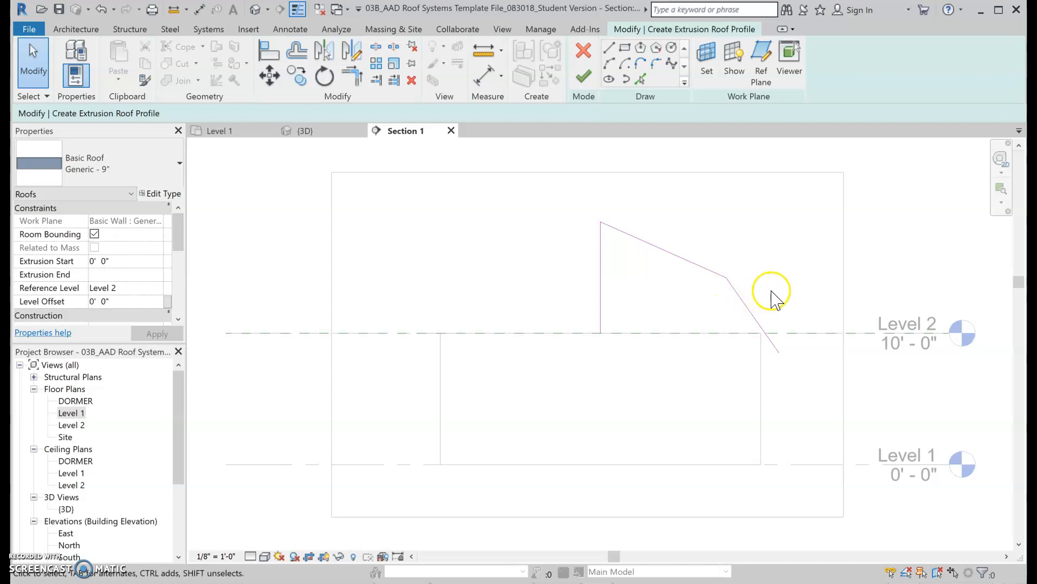
Mirror the two sloped lines across the vertical line, then delete that centre line
click(725, 278)
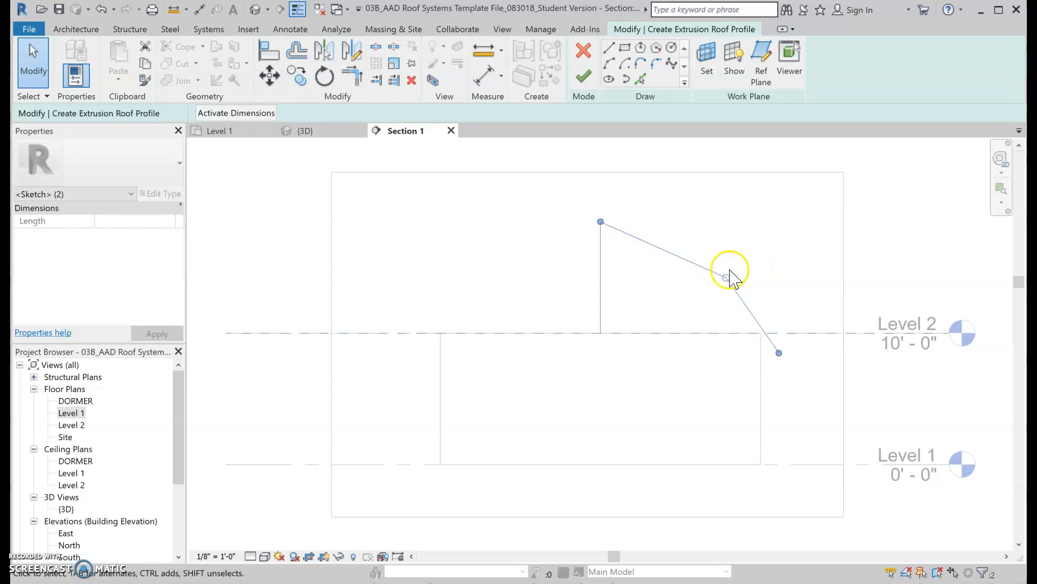
mouse_move(324, 47)
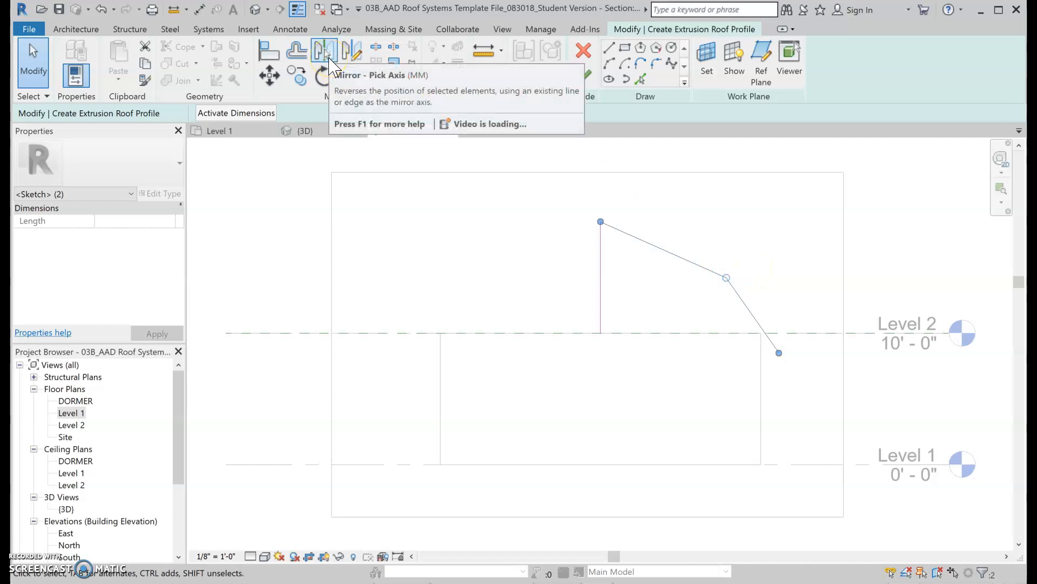
click(600, 277)
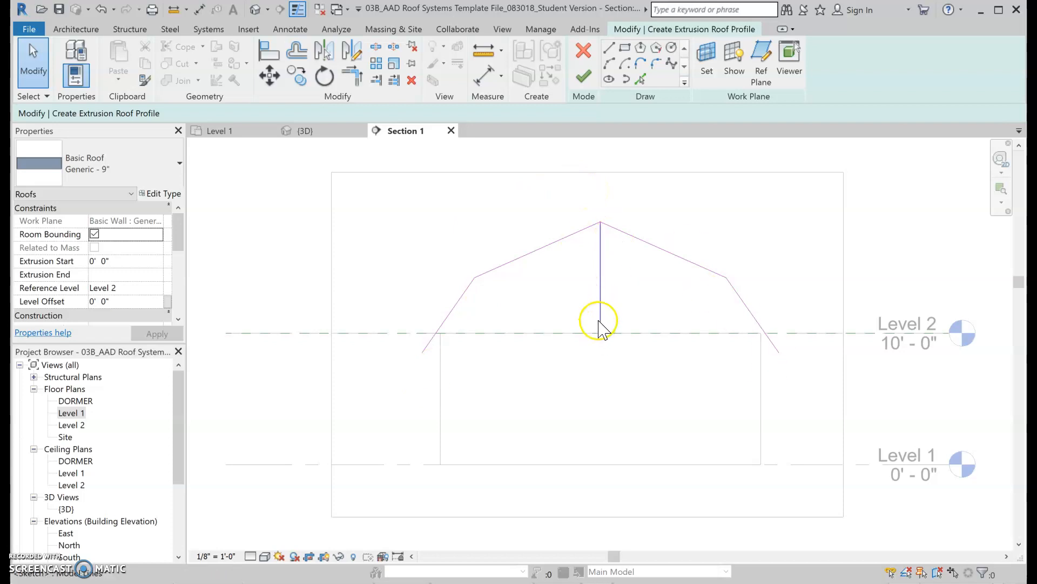
click(600, 277)
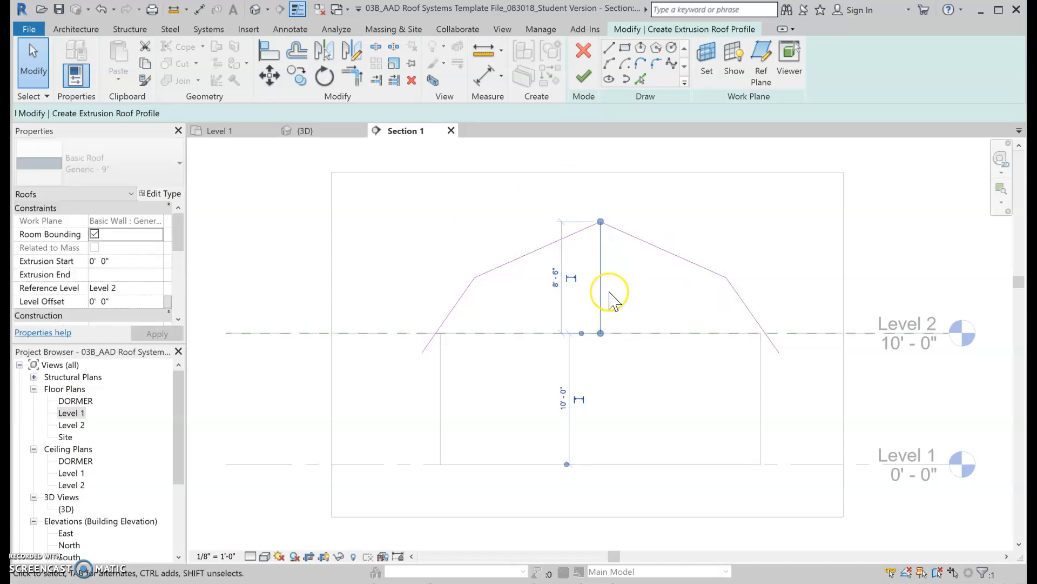
click(600, 292)
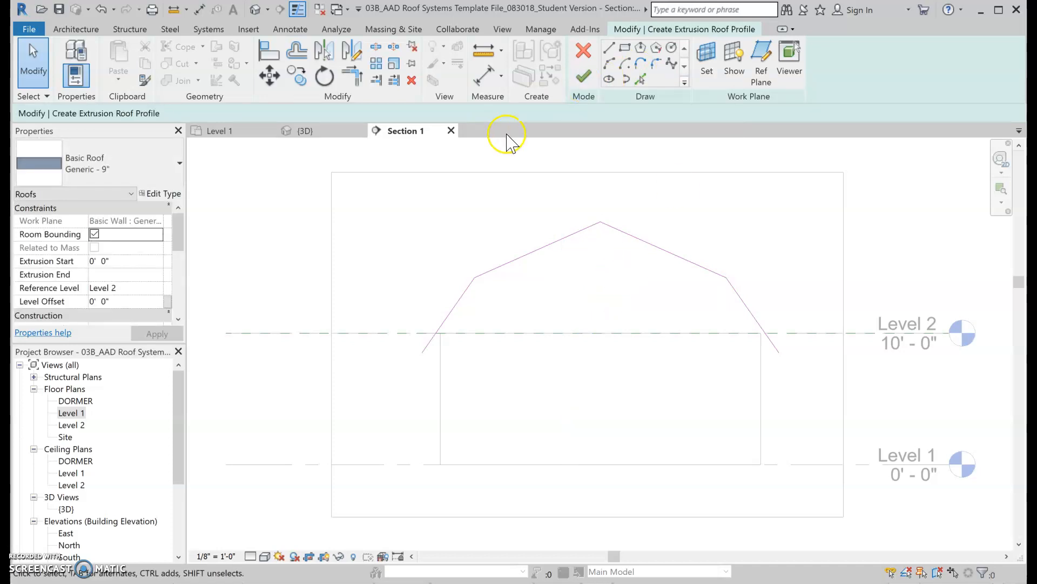
Set Extrusion End to -33, finish the roof sketch, and show the 3D view
scroll(down, 3)
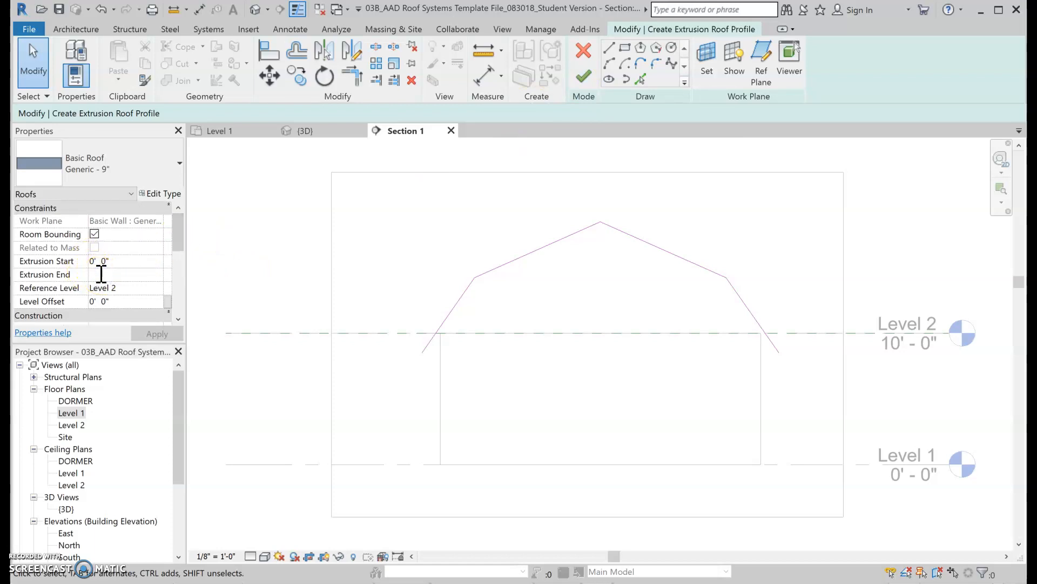
text(-33)
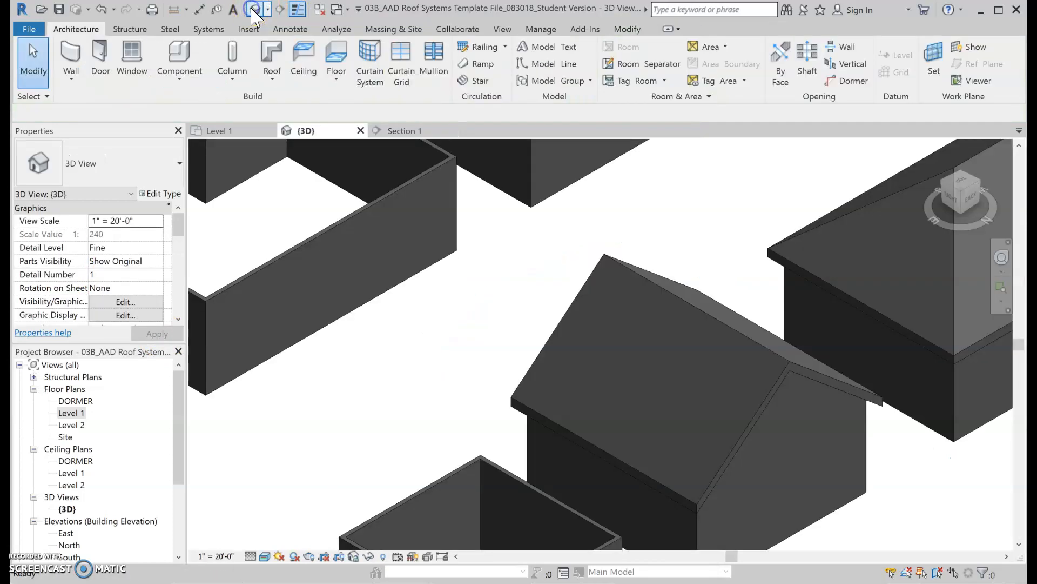
Orbit and zoom in on the gambrel roof in 3D, then select it
drag(595, 264, 463, 364)
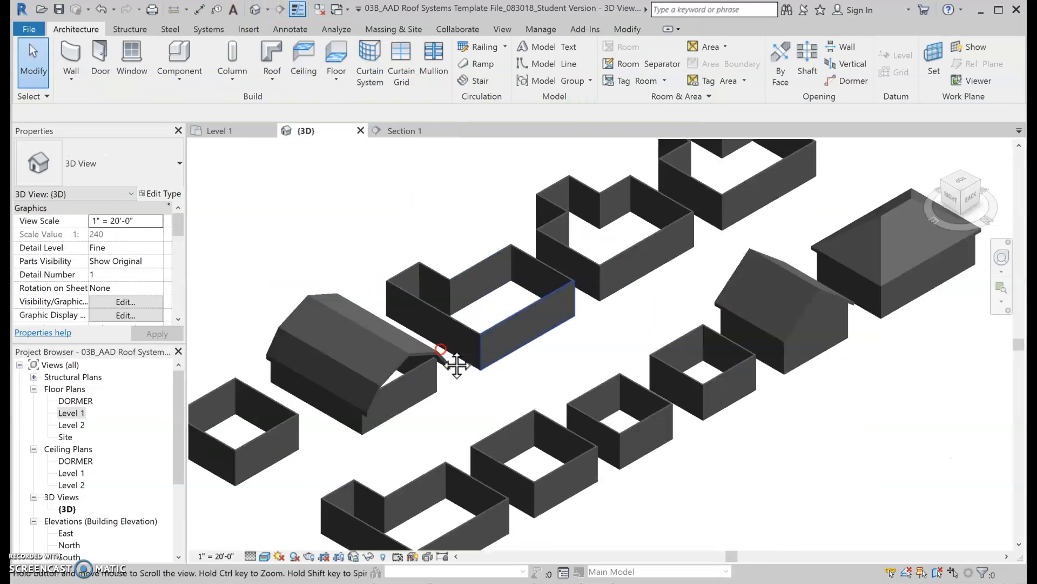
drag(457, 364, 678, 341)
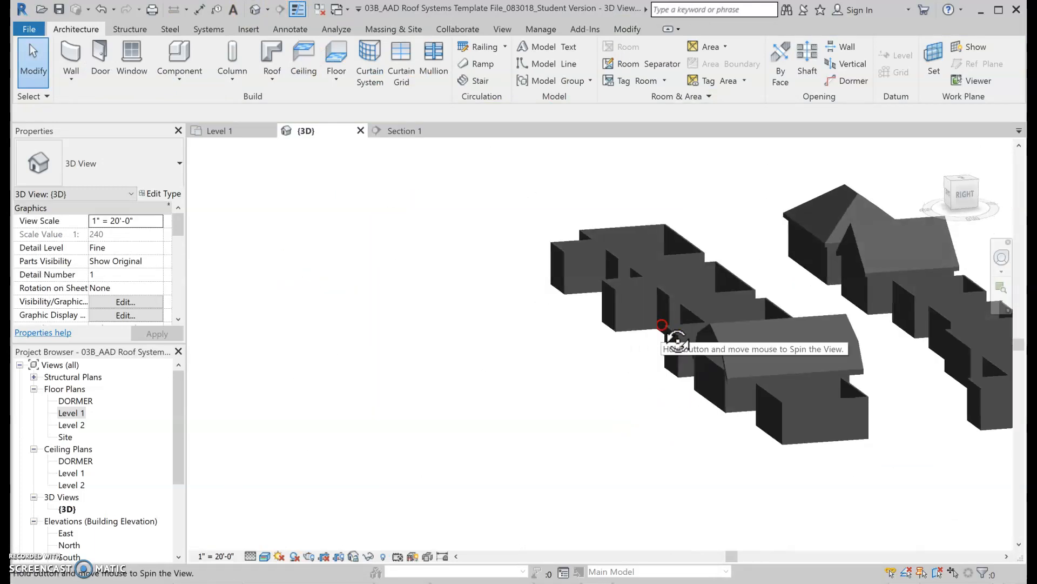
drag(675, 331, 672, 357)
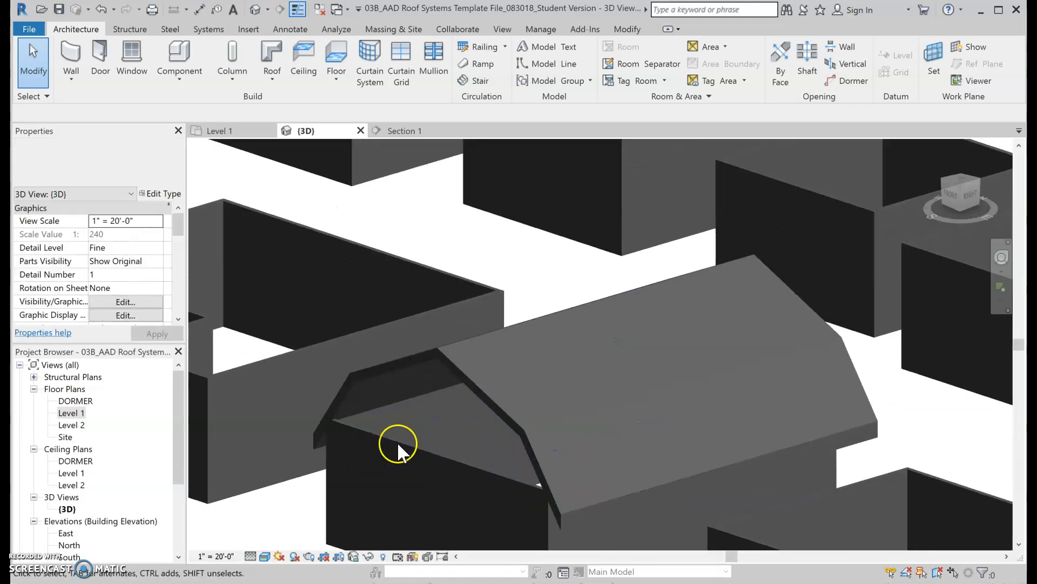
click(397, 443)
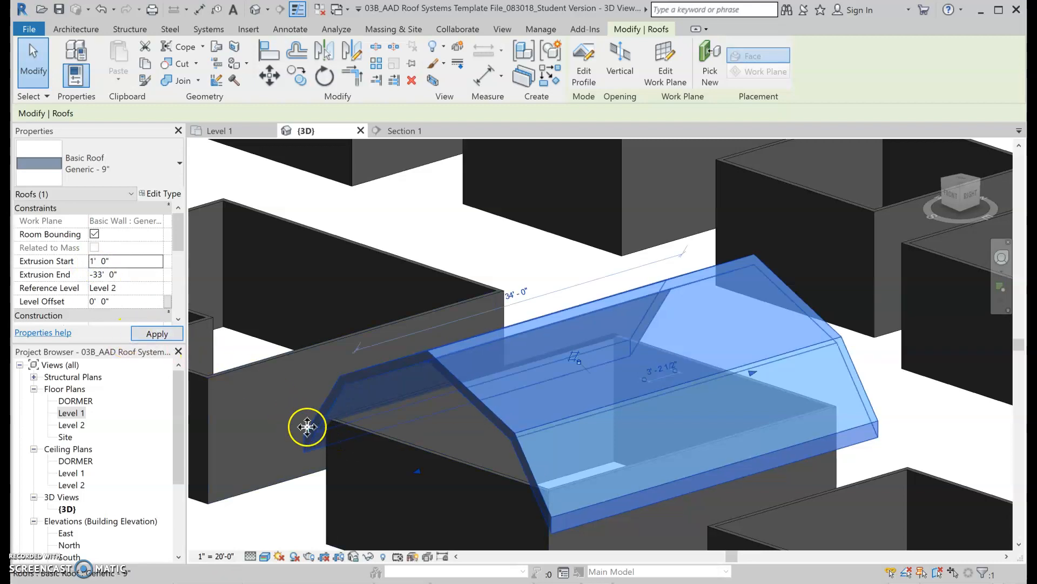
Shorten the roof to end at -31 feet and attach the front wall's top to it
drag(307, 427, 807, 470)
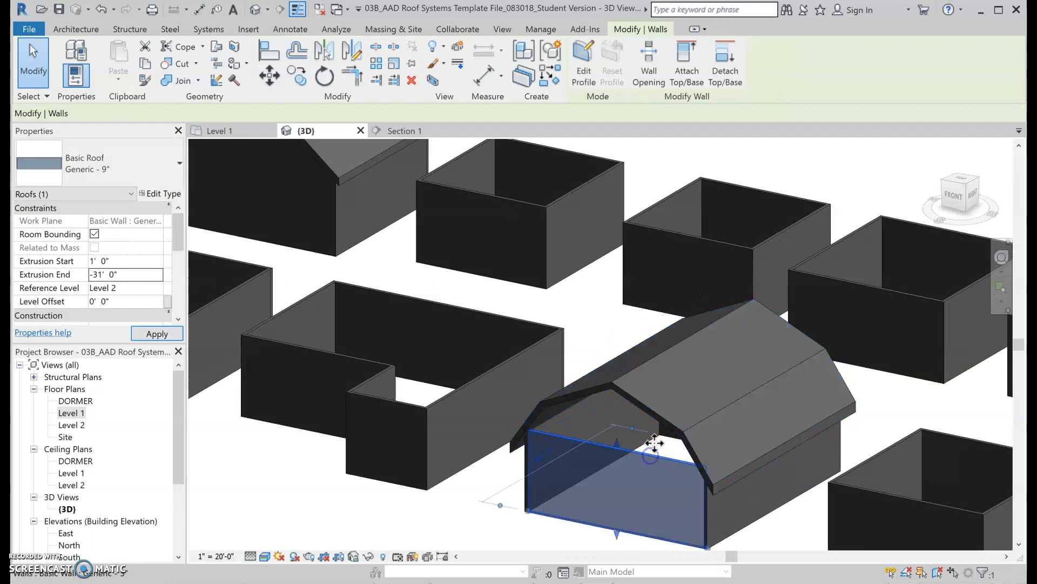
click(658, 413)
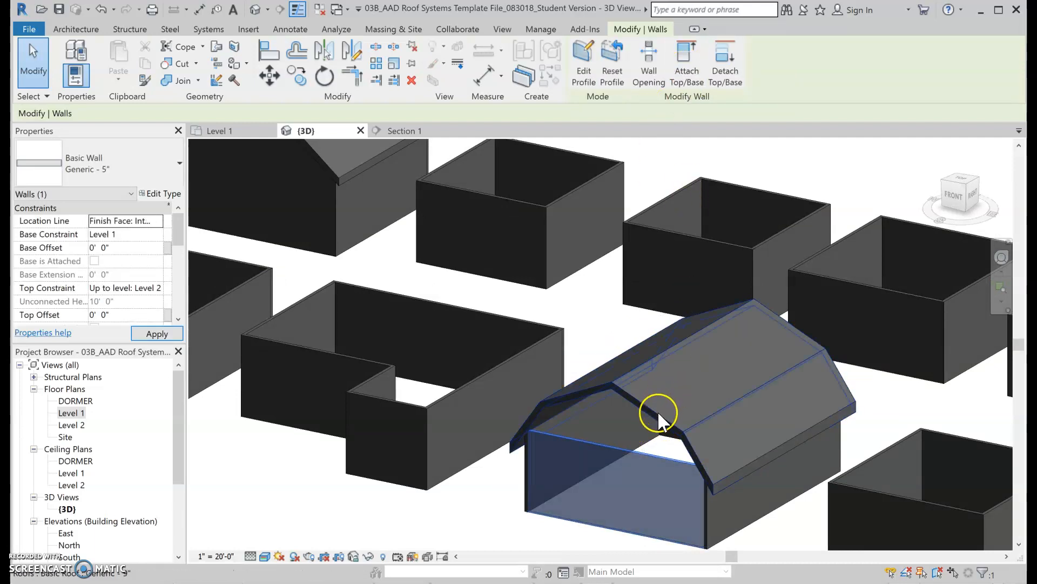
drag(658, 410, 516, 410)
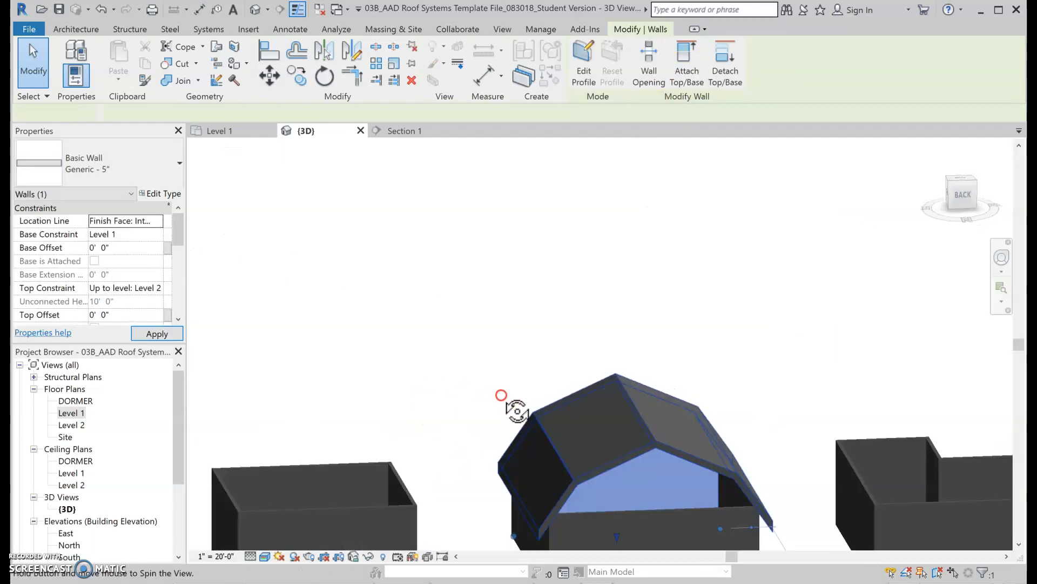